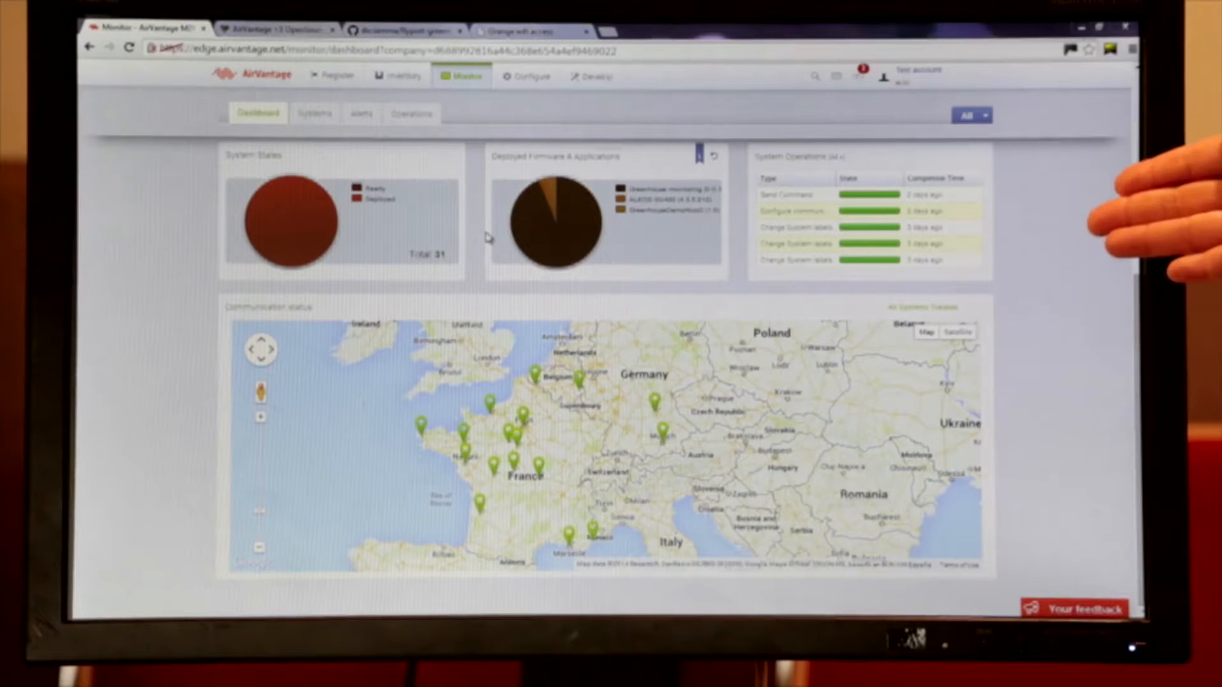
mouse_move(1130, 234)
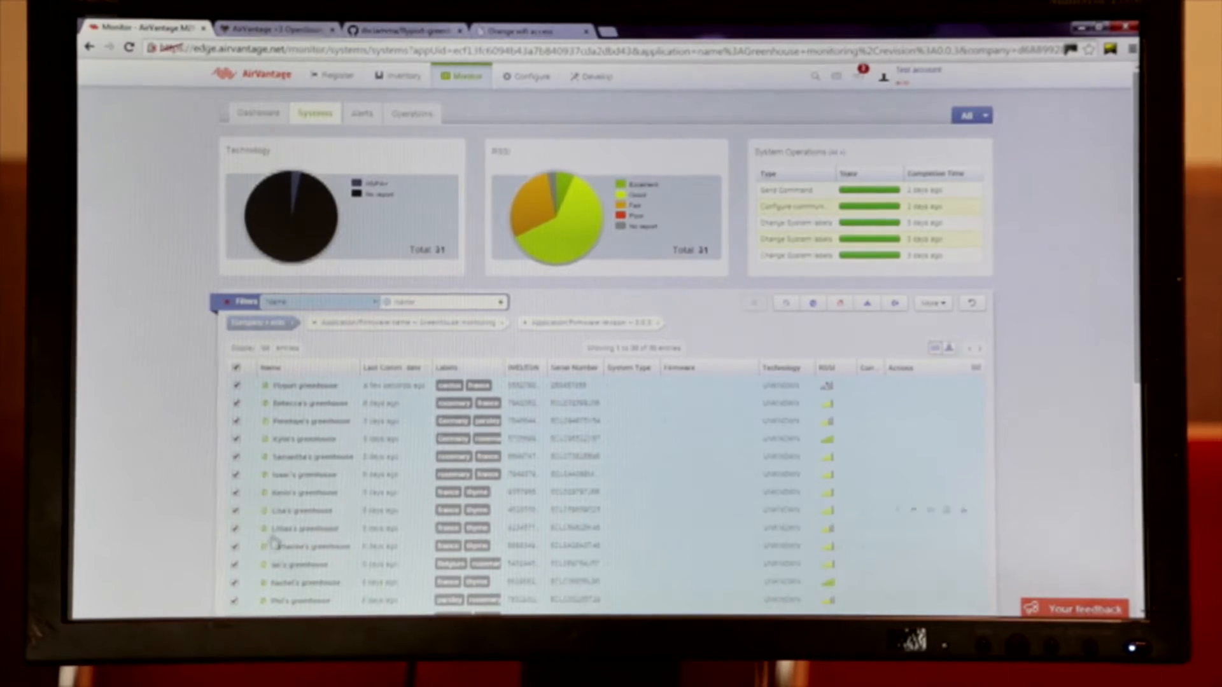
mouse_move(785, 303)
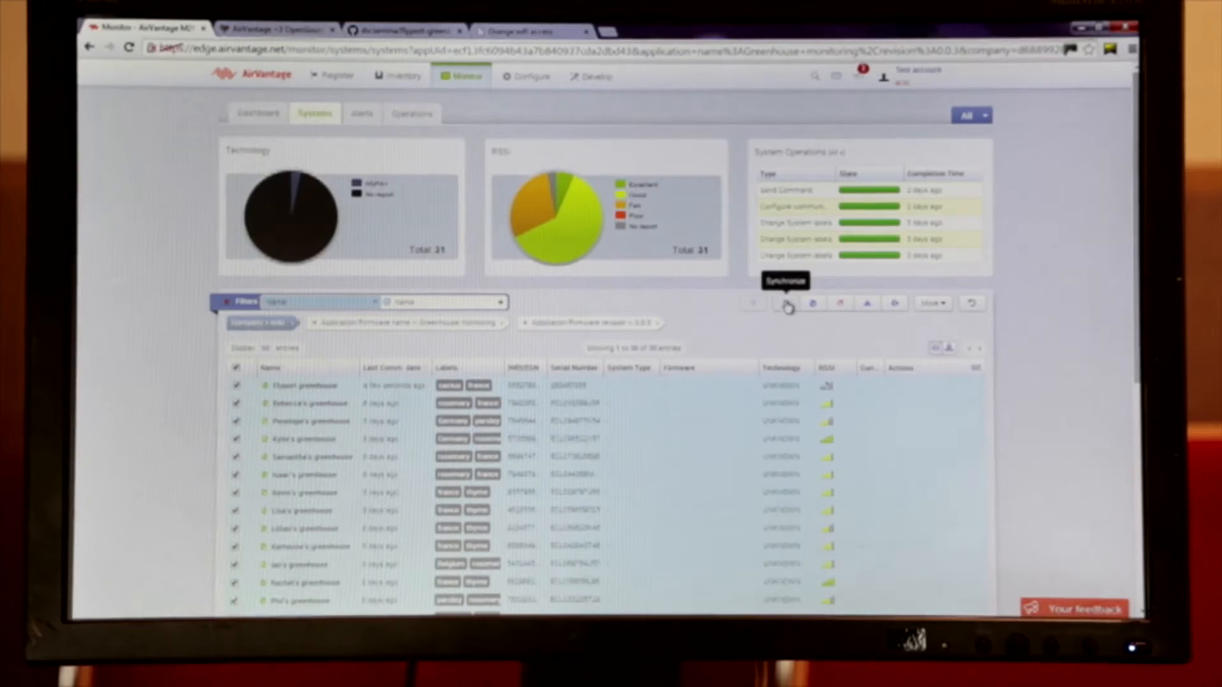
mouse_move(867, 303)
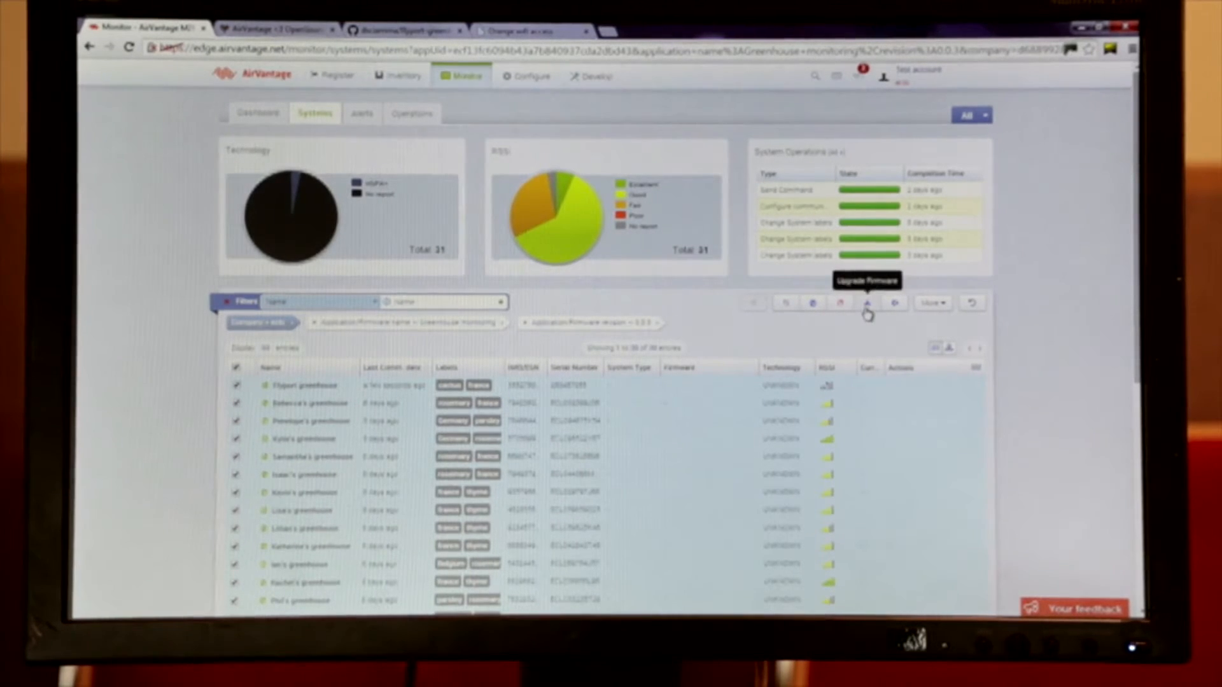
Review More actions for the selected systems and remove the remaining firmware revision filter chip.
click(932, 303)
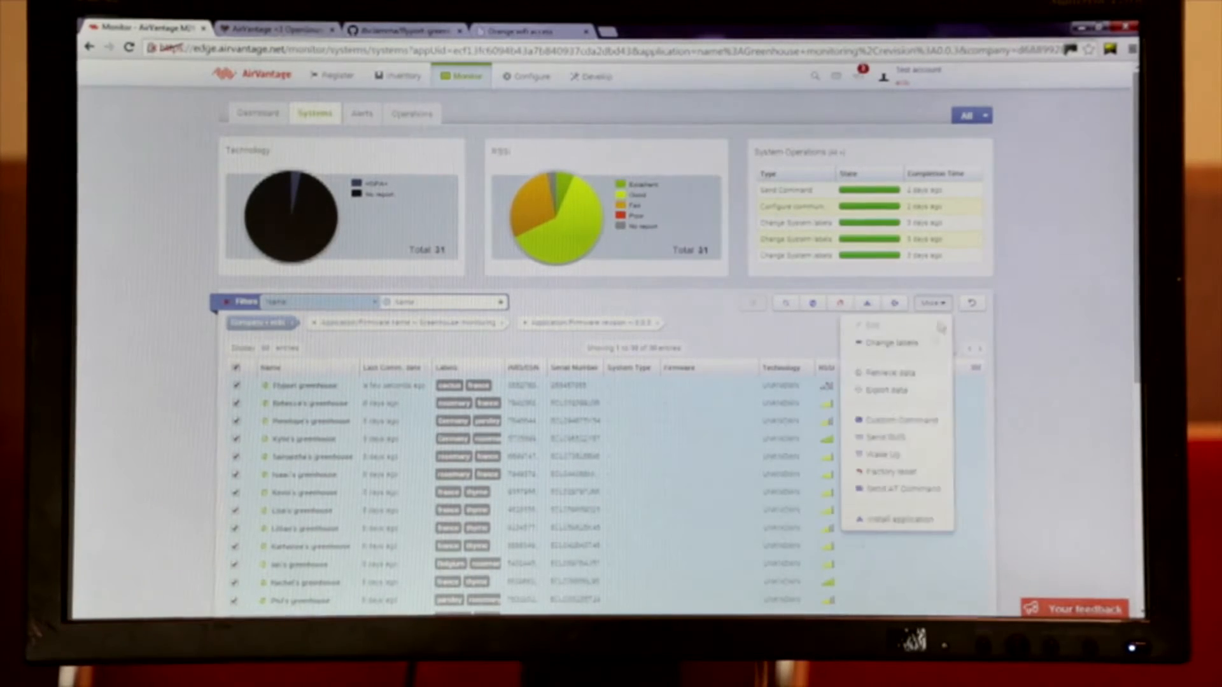
mouse_move(925, 509)
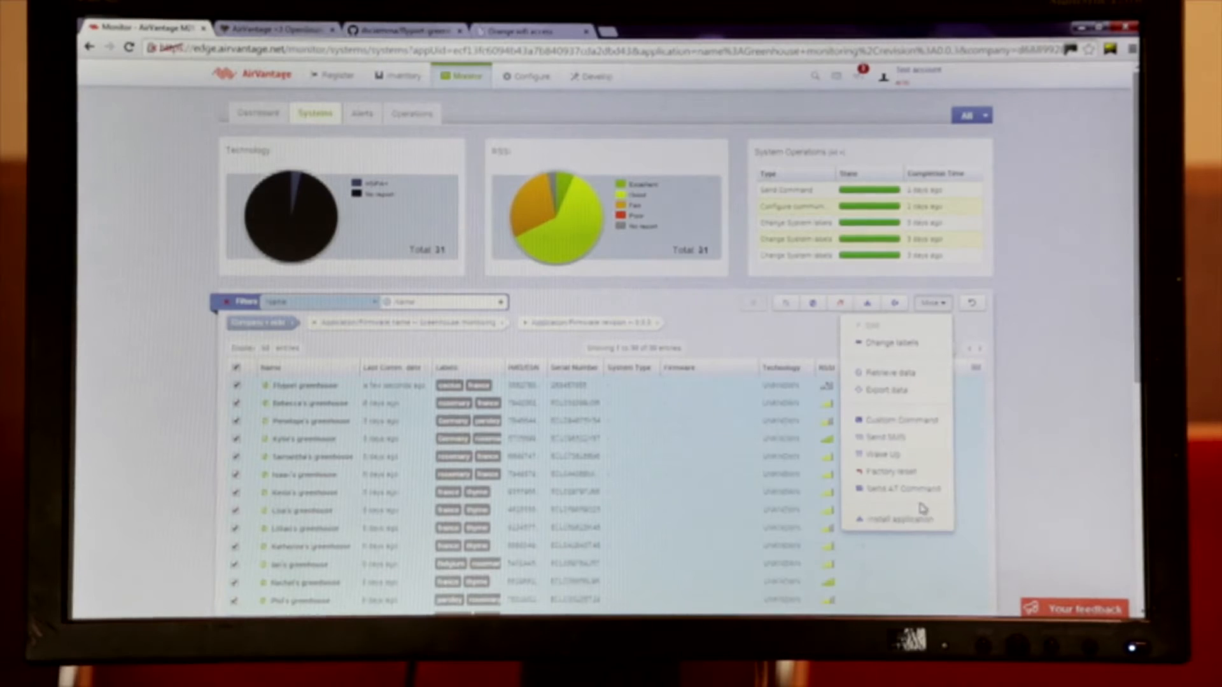
mouse_move(345, 327)
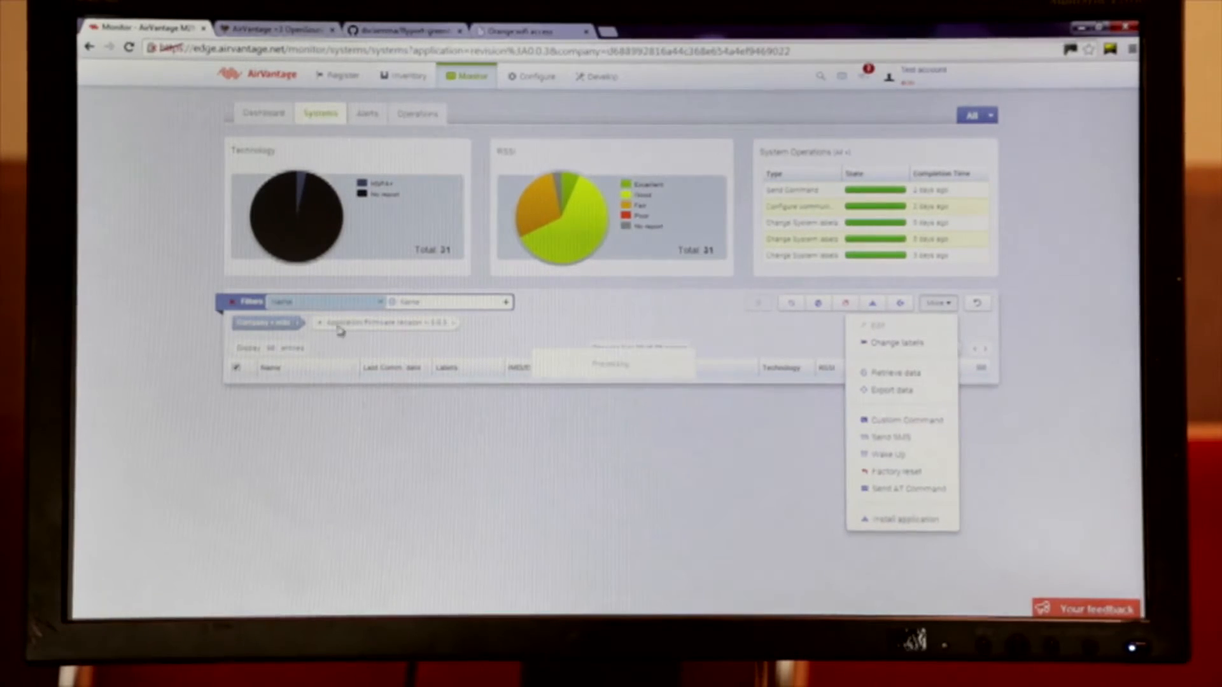
click(453, 322)
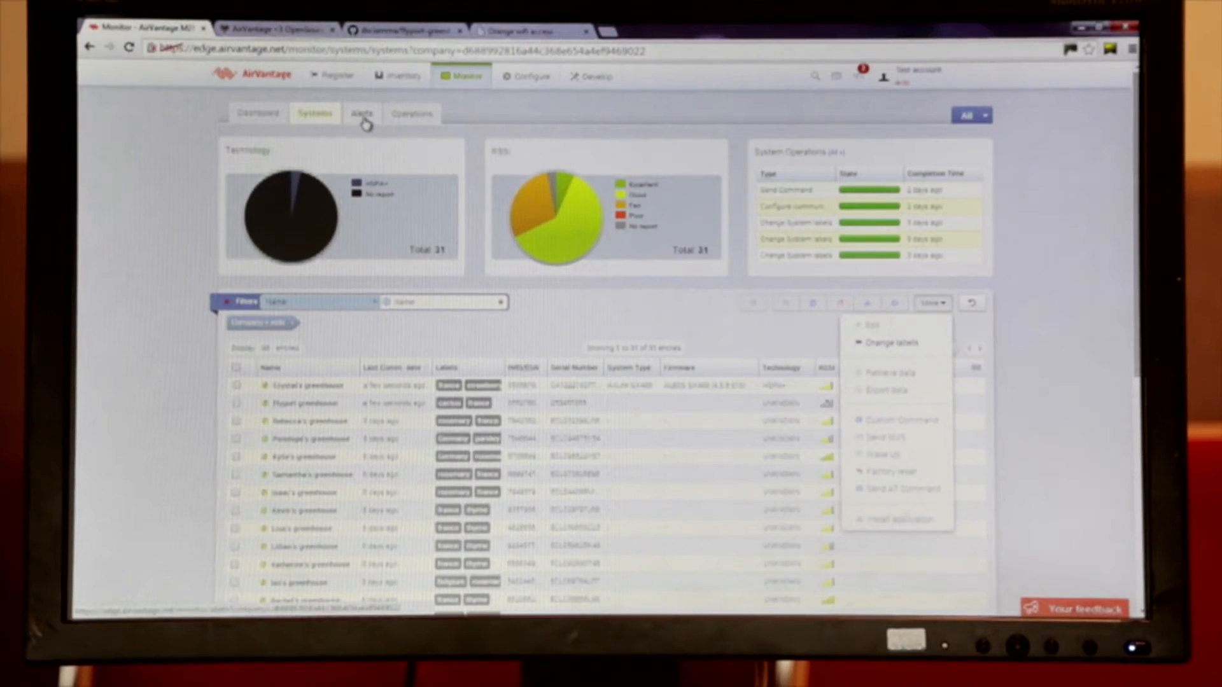
click(366, 113)
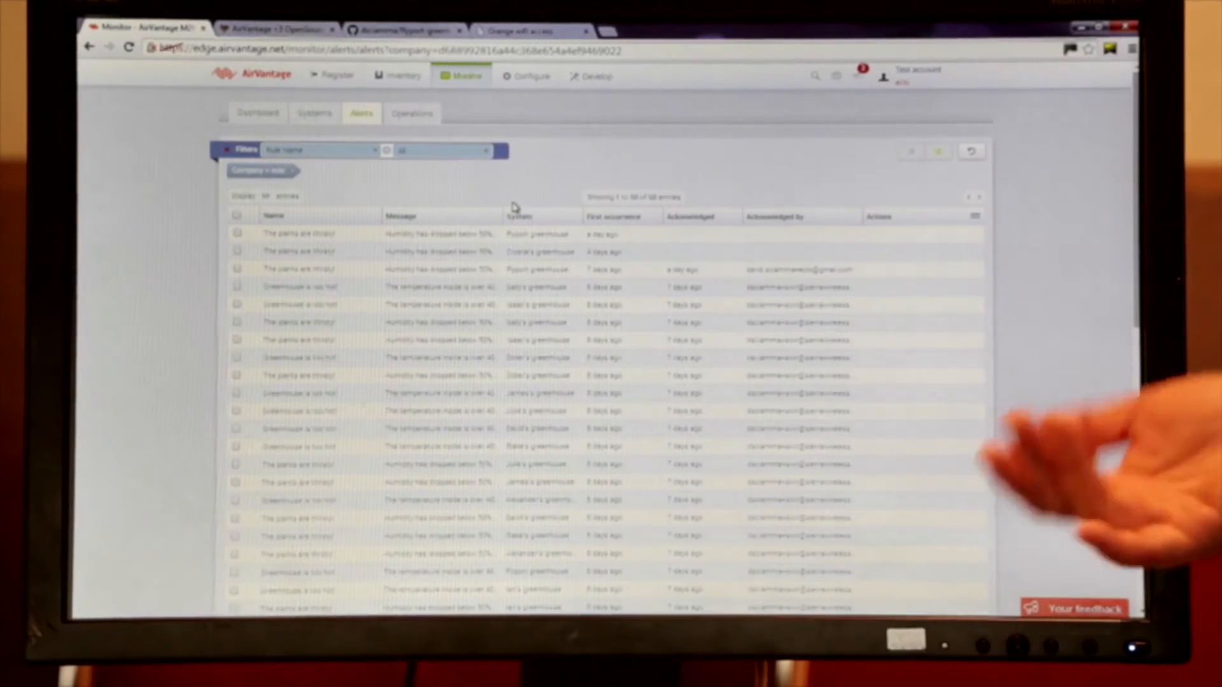
click(319, 113)
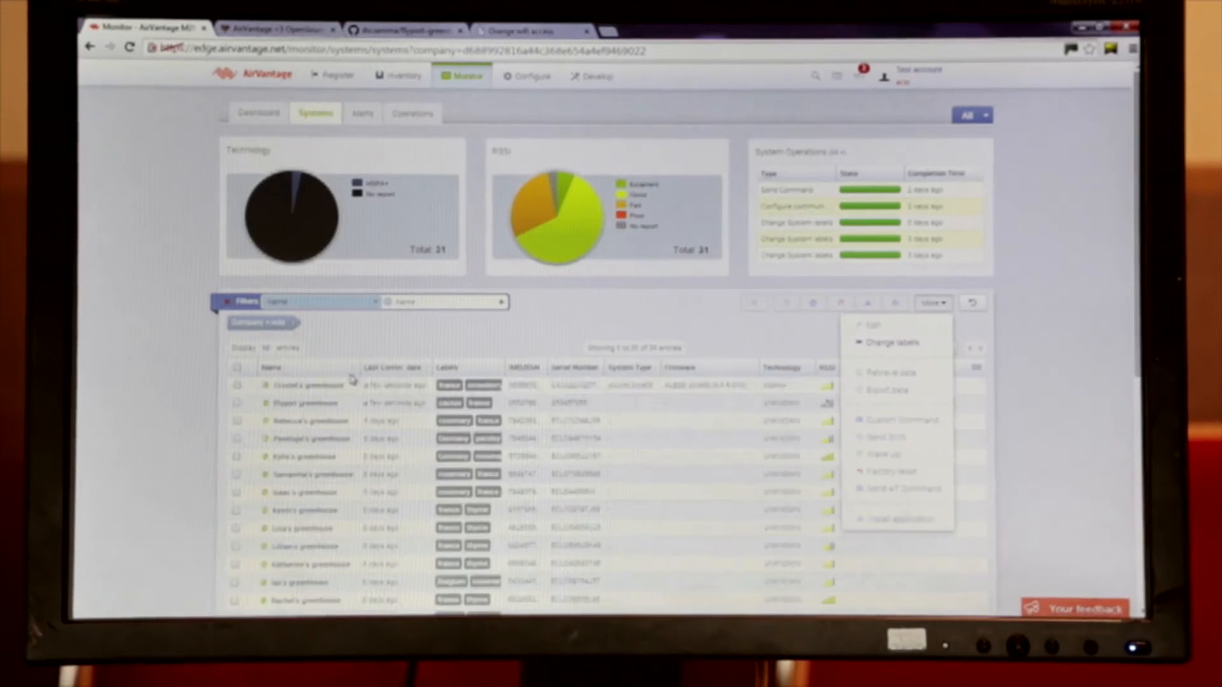
View the Flyport greenhouse details and scroll through its temperature and luminosity charts.
click(306, 403)
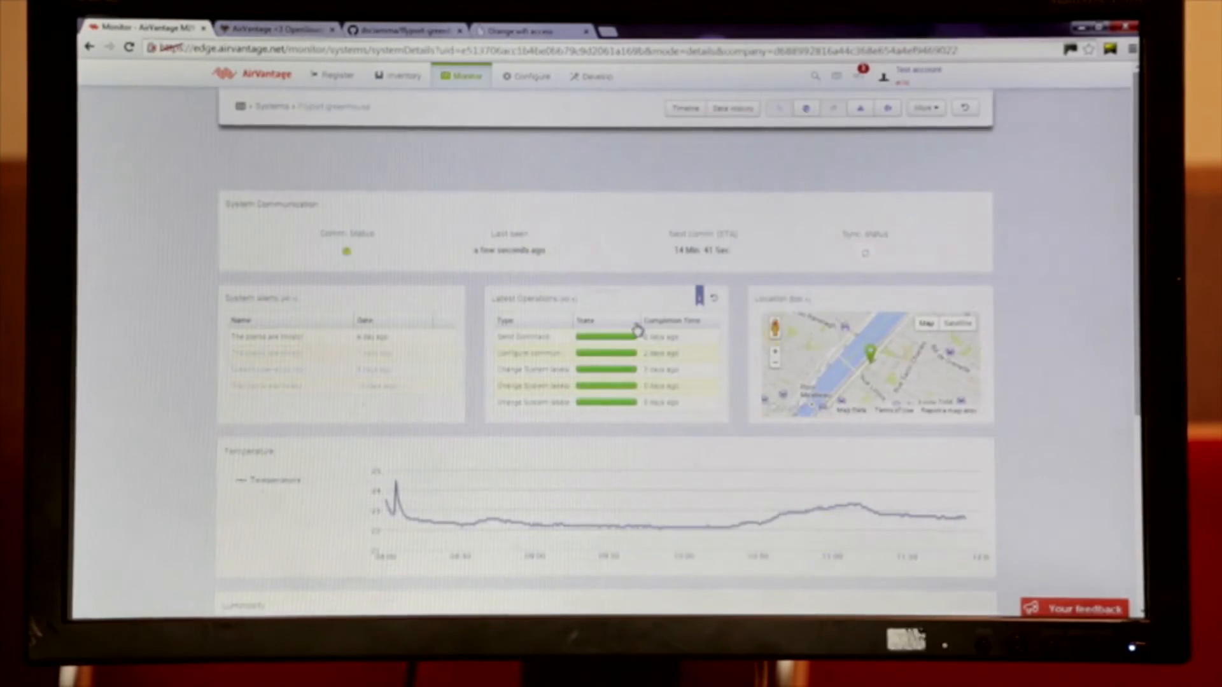
scroll(down, 3)
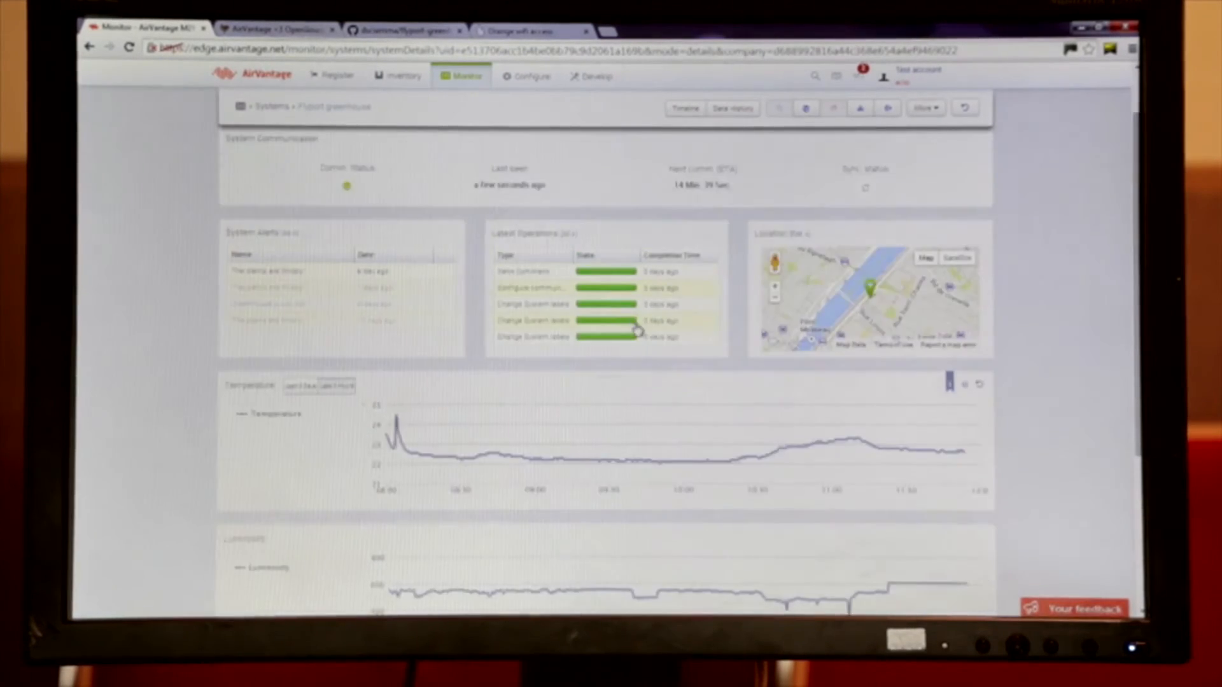
scroll(up, 3)
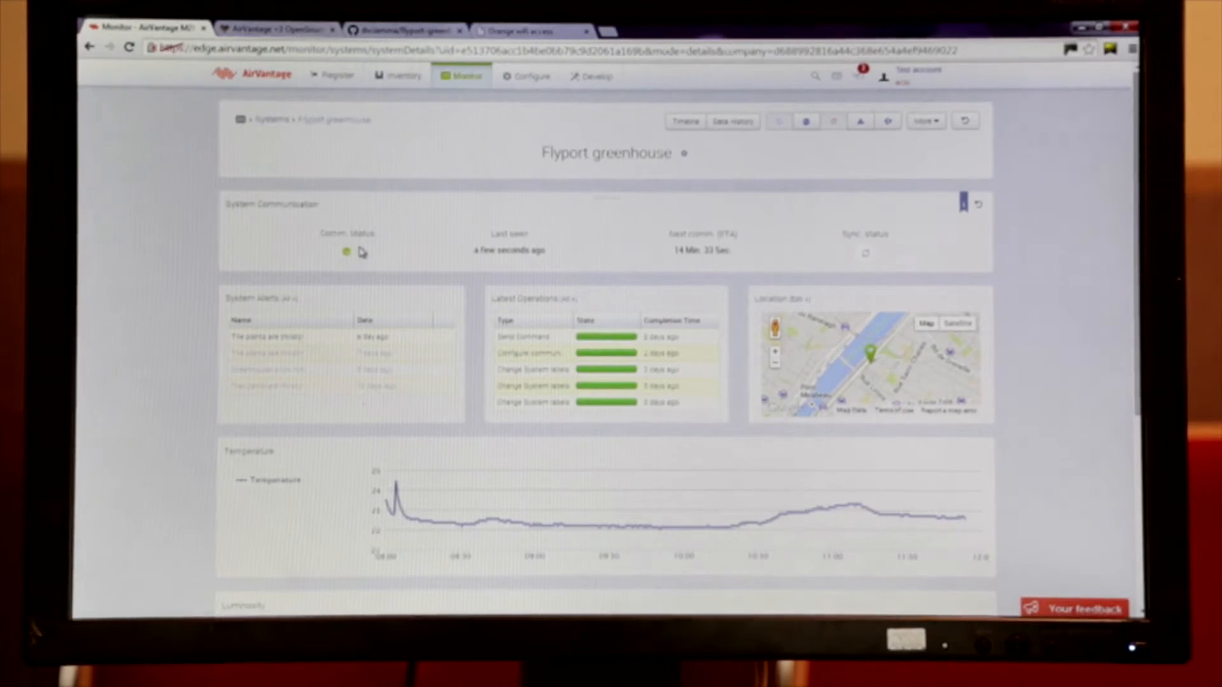
scroll(down, 3)
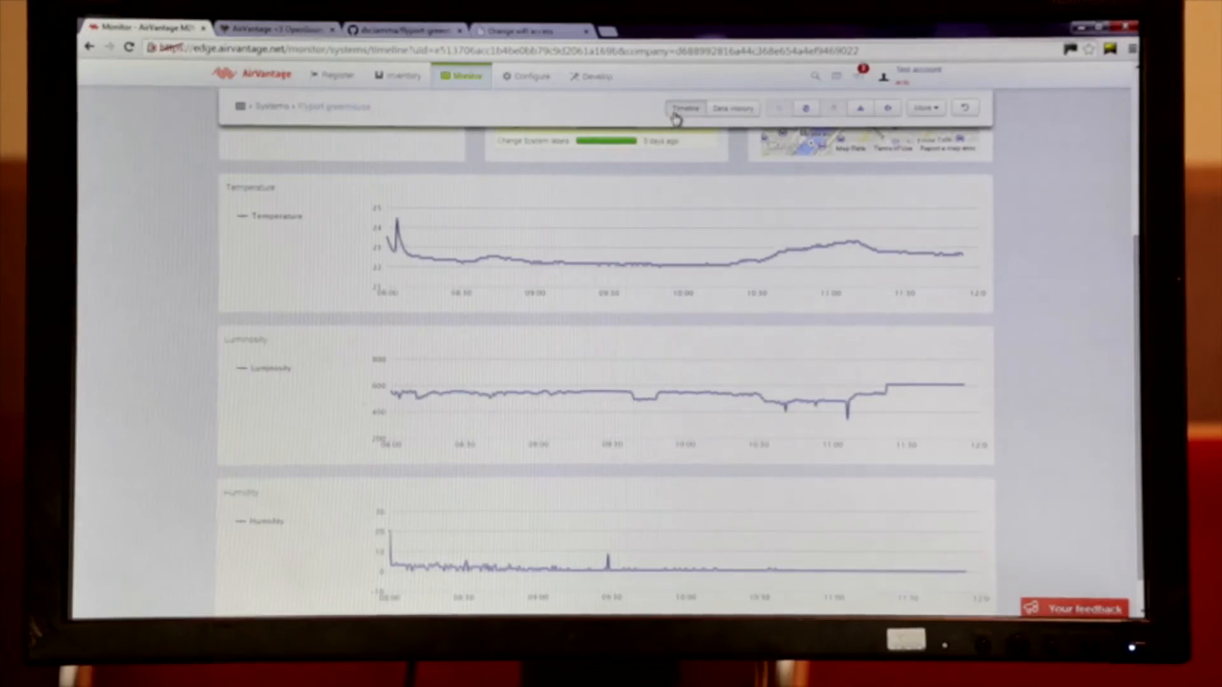
Show the Flyport greenhouse Timeline of June 13 2014 MQTT events and collapse the first event's readings.
click(685, 107)
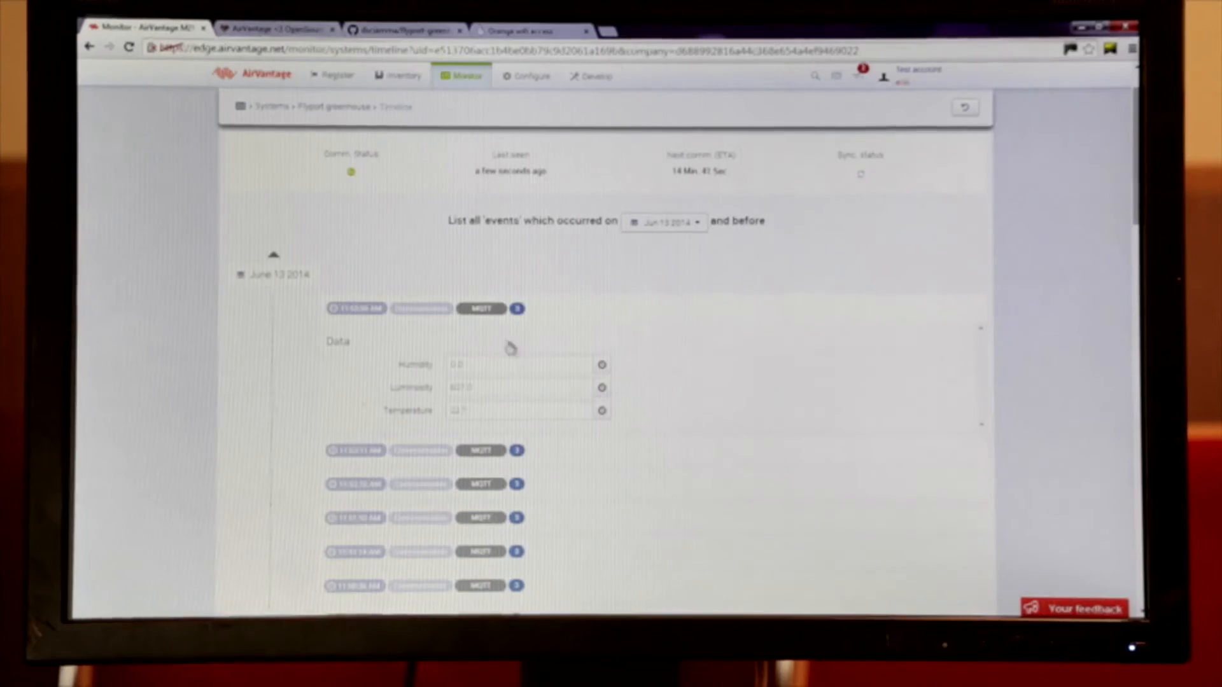
click(515, 308)
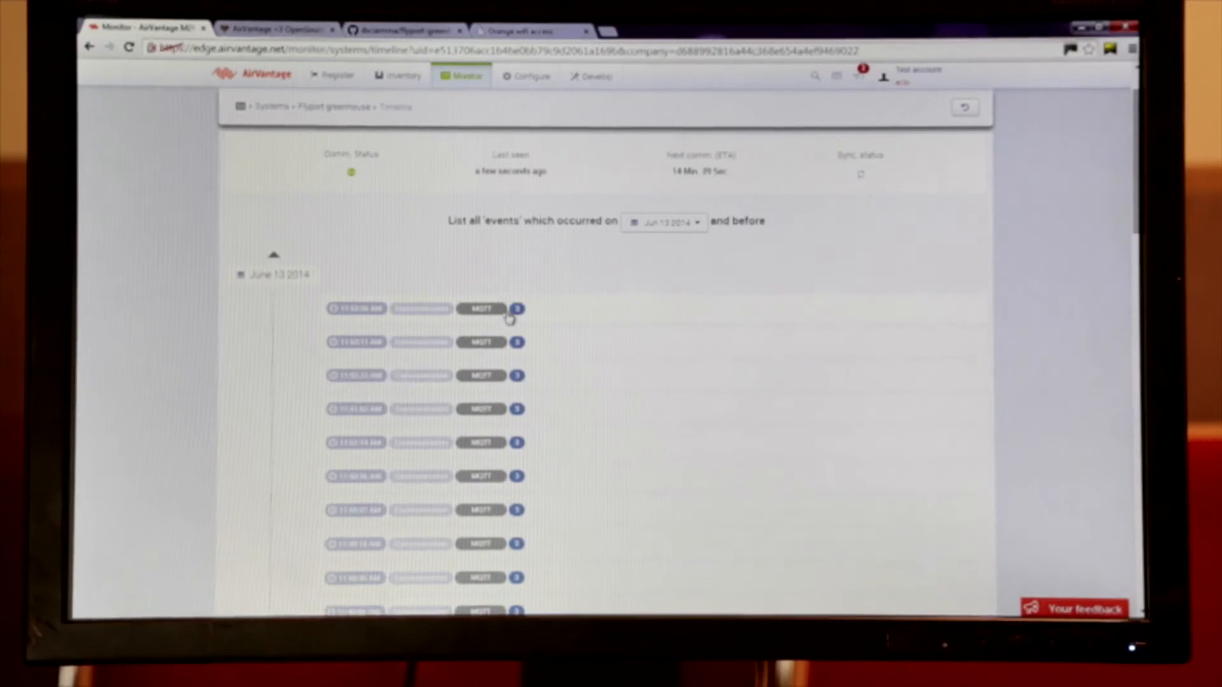
scroll(up, 3)
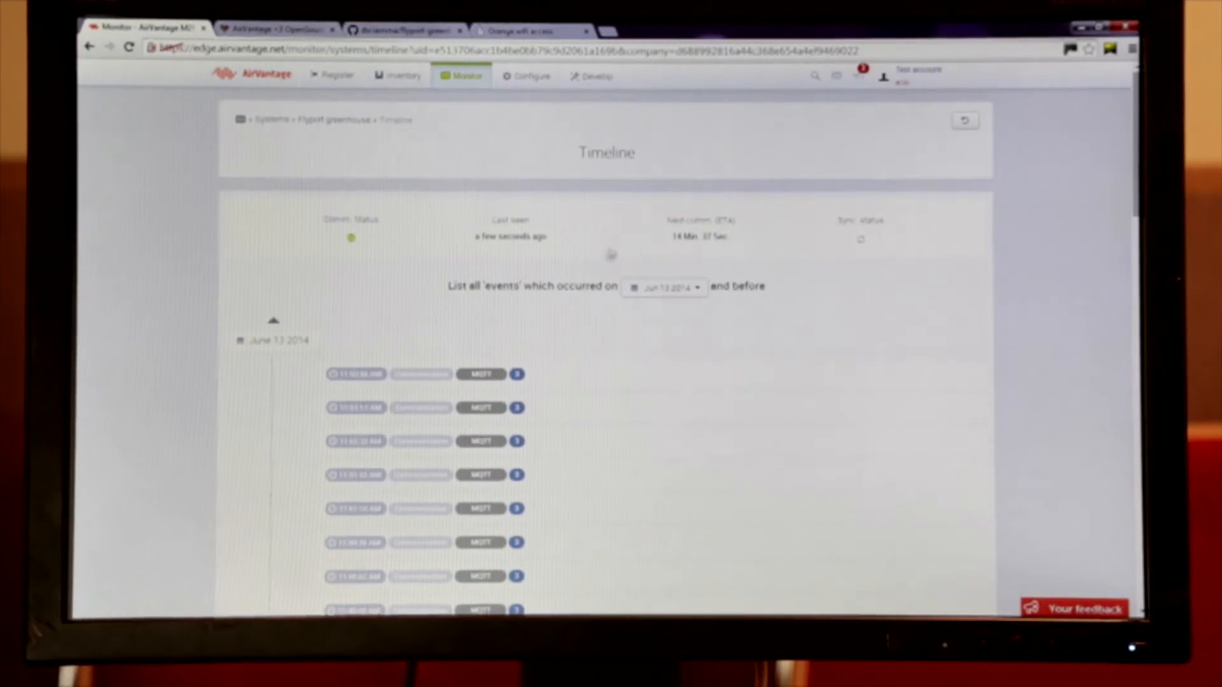